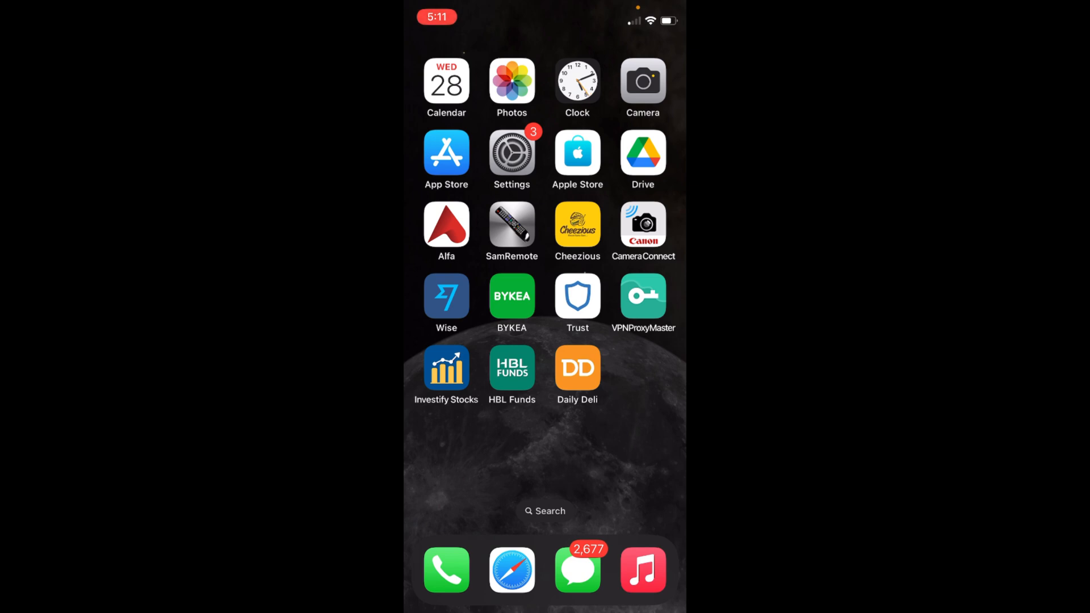
# Step: Launch Wise and swipe the account cards past USD, GBP and EUR to the Open card
pyautogui.click(445, 295)
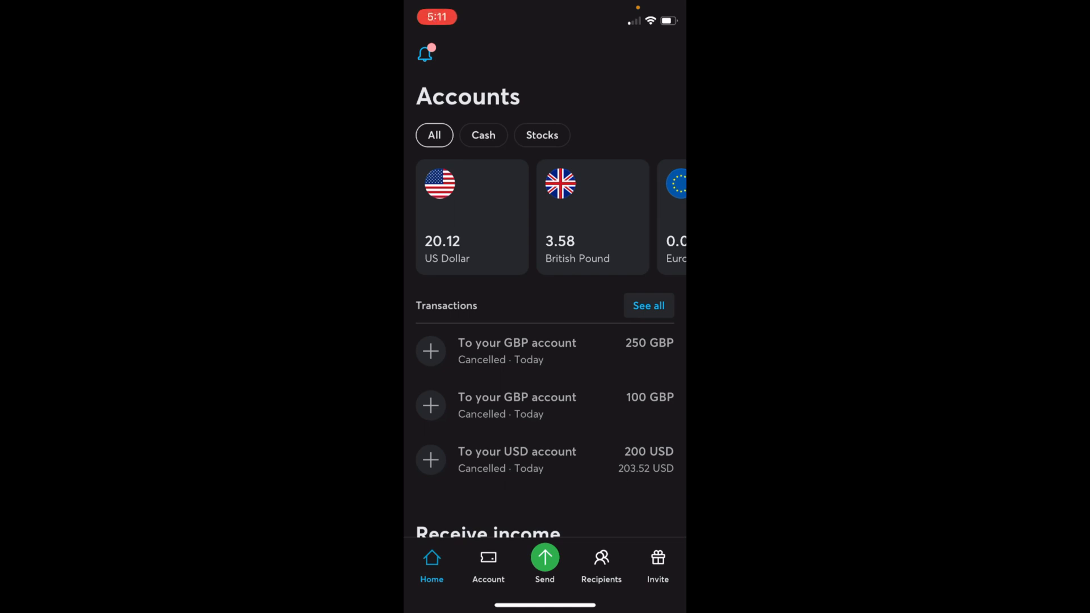
pyautogui.hscroll(-3)
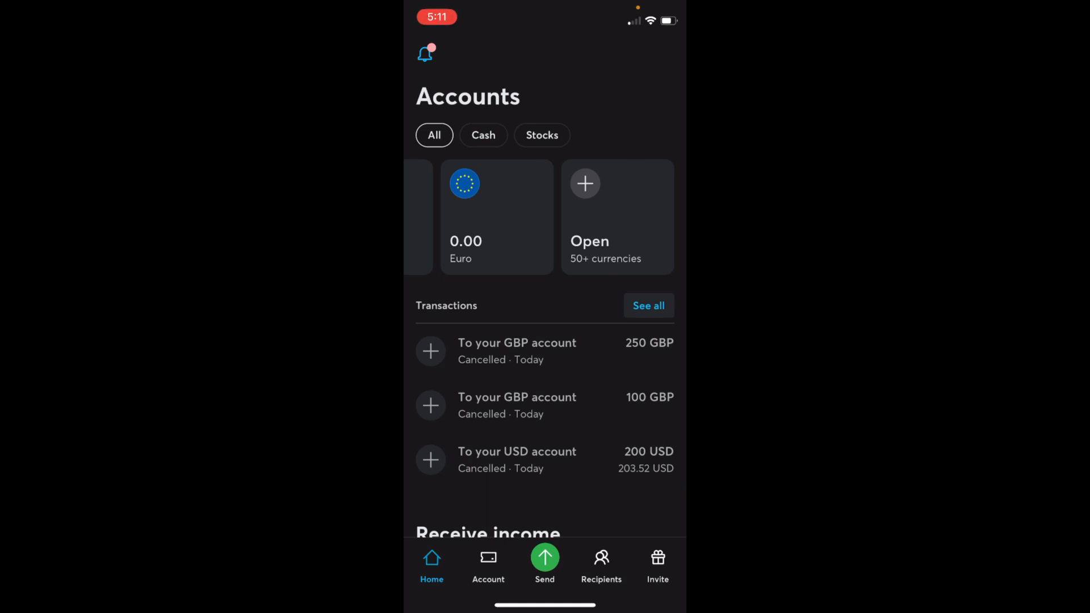
# Step: Start opening a new currency Account (not a jar) and browse the currency list for New Zealand Dollar
pyautogui.click(615, 216)
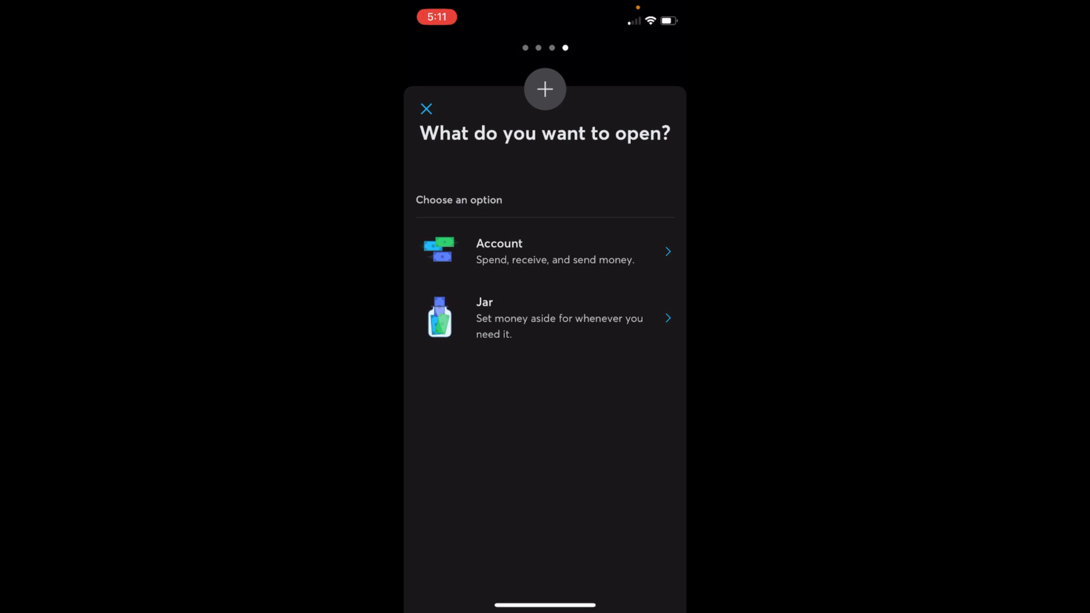
pyautogui.click(545, 251)
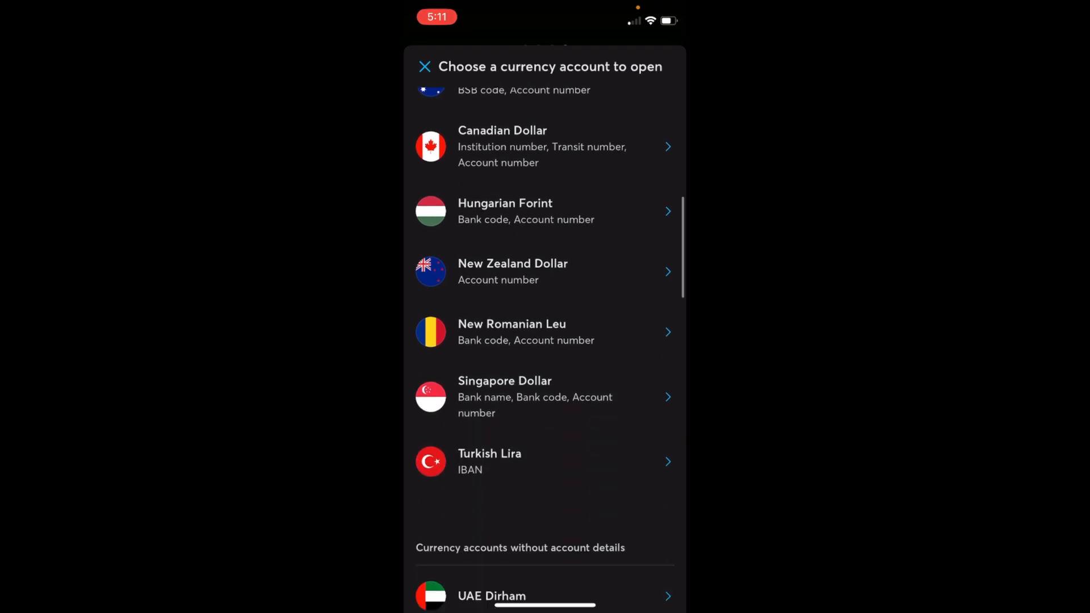
pyautogui.scroll(-3)
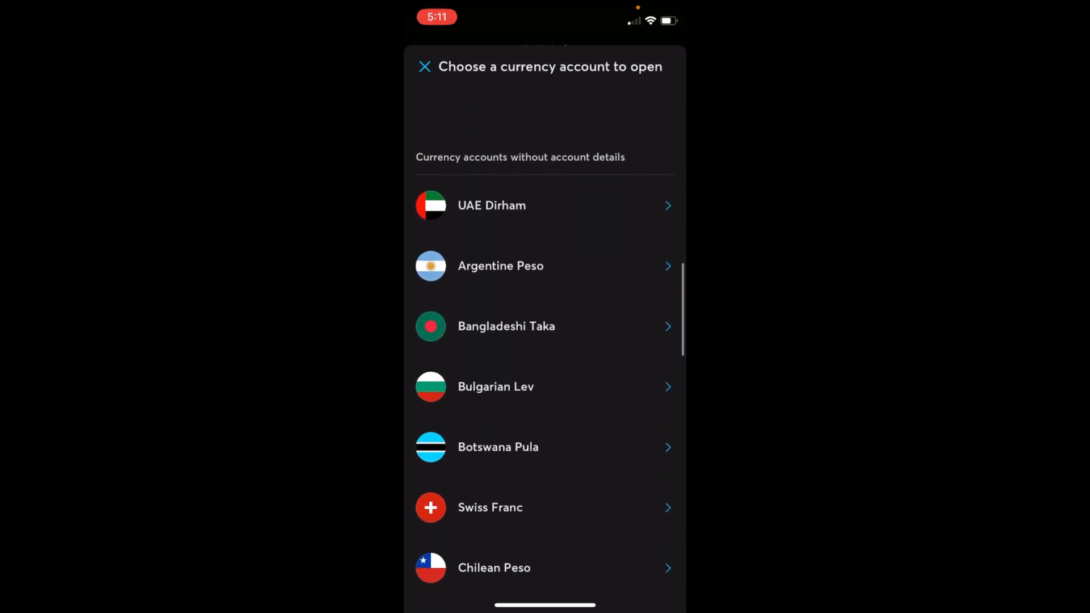
pyautogui.scroll(-3)
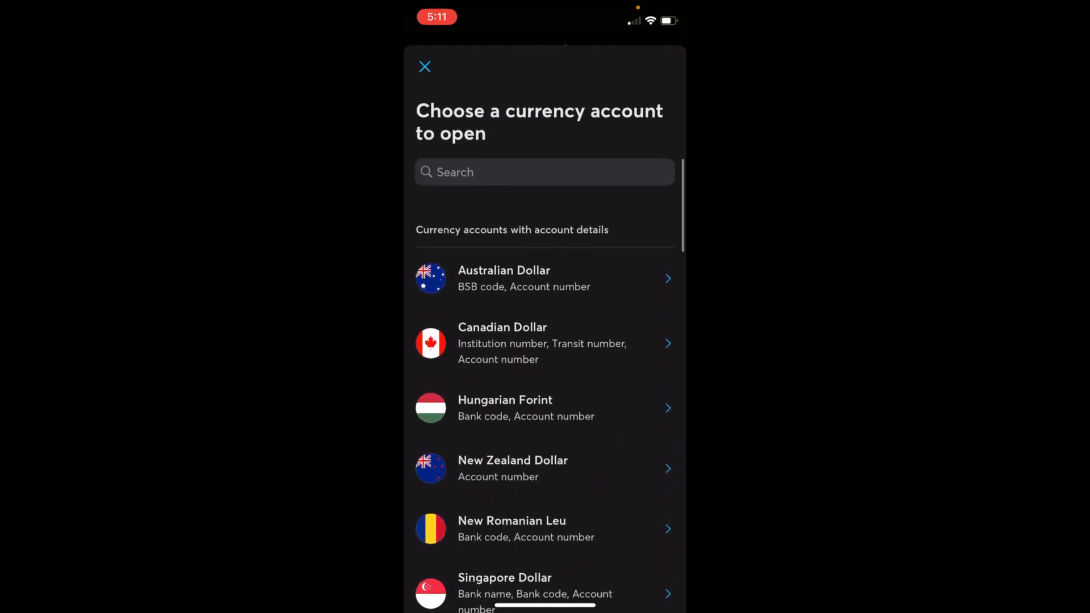
pyautogui.scroll(-3)
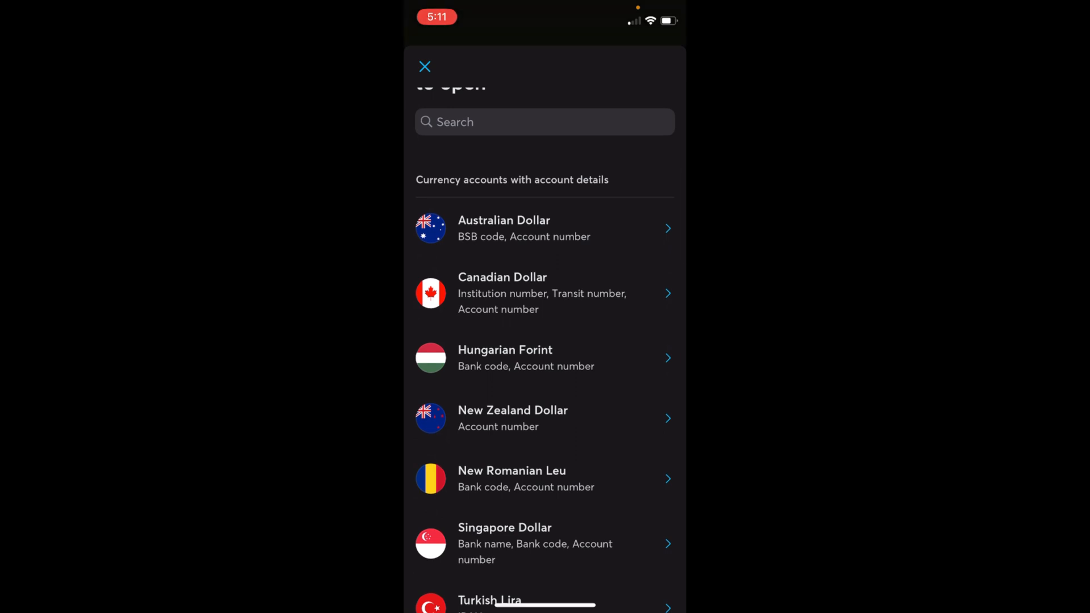
# Step: Choose New Zealand Dollar so a new NZD account opens with a 0.00 balance
pyautogui.click(544, 418)
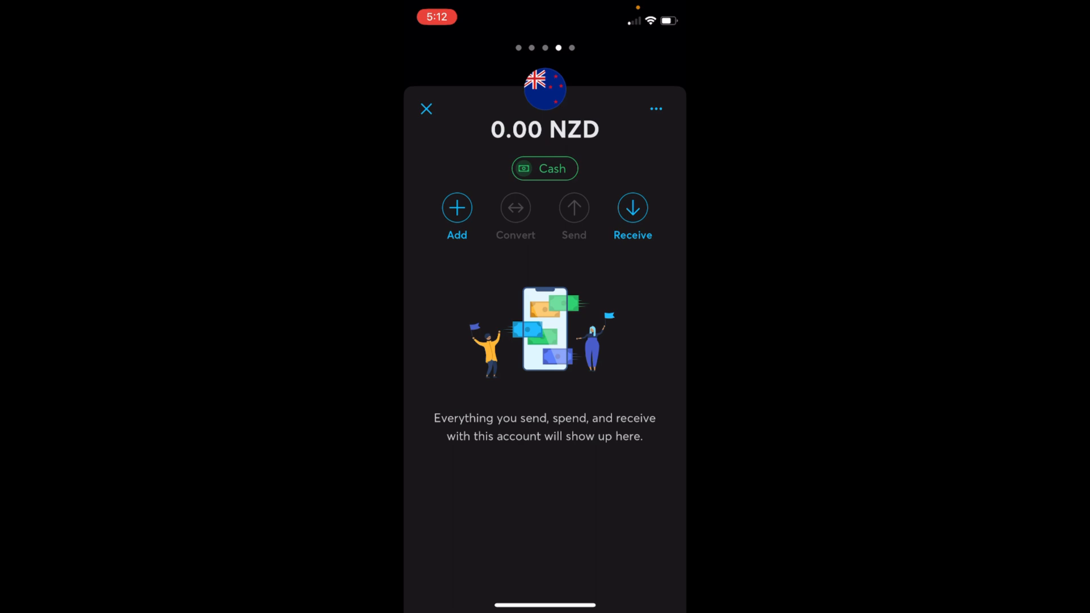
pyautogui.click(457, 209)
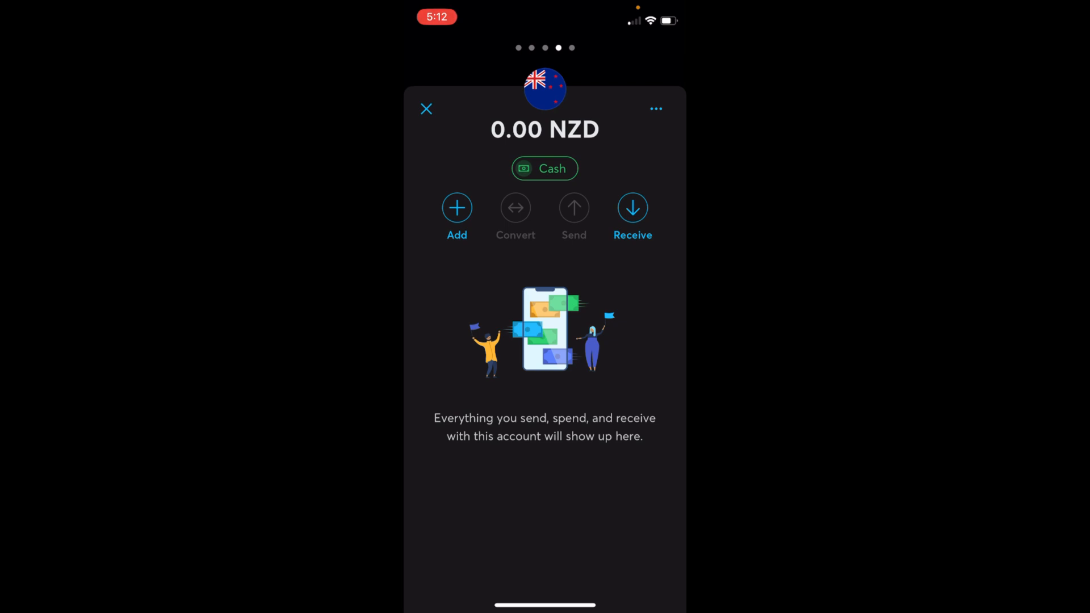
pyautogui.click(632, 206)
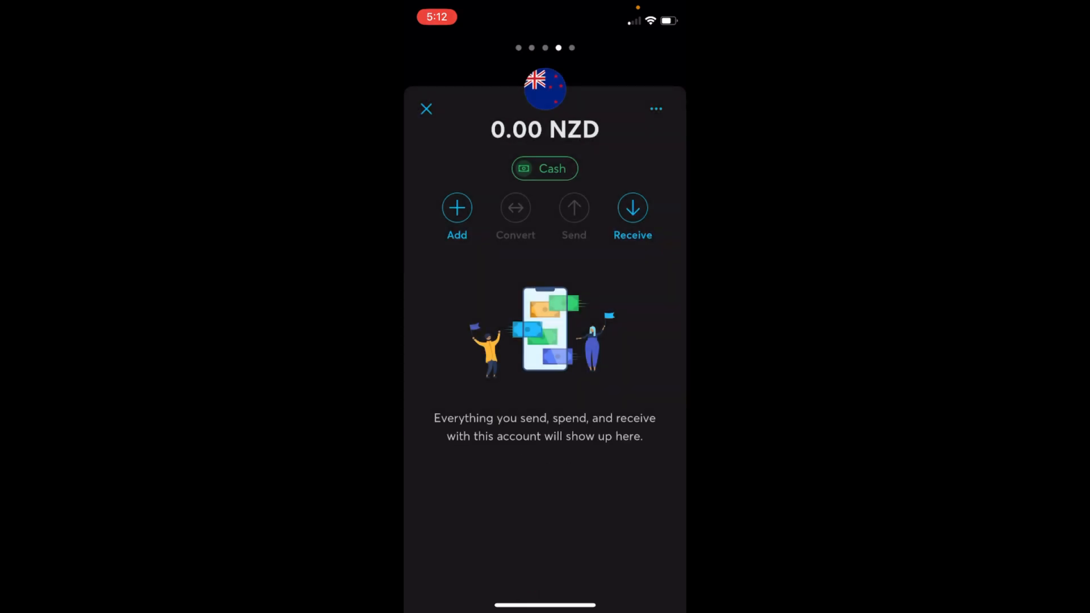
# Step: Request NZD account details via Receive, continue to identity verification, and acknowledge the notice
pyautogui.click(631, 208)
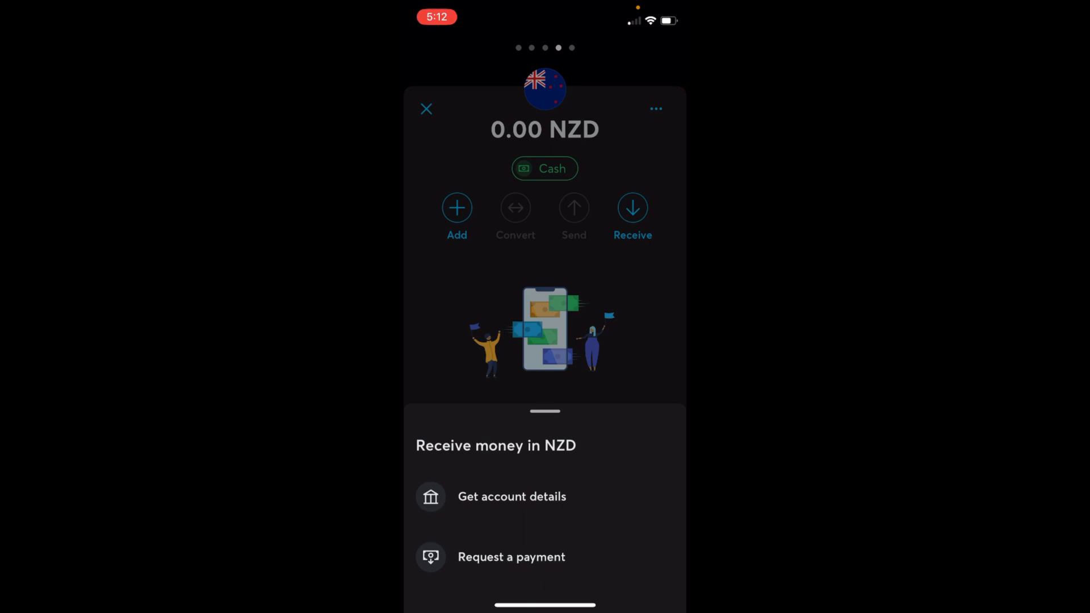
pyautogui.click(511, 497)
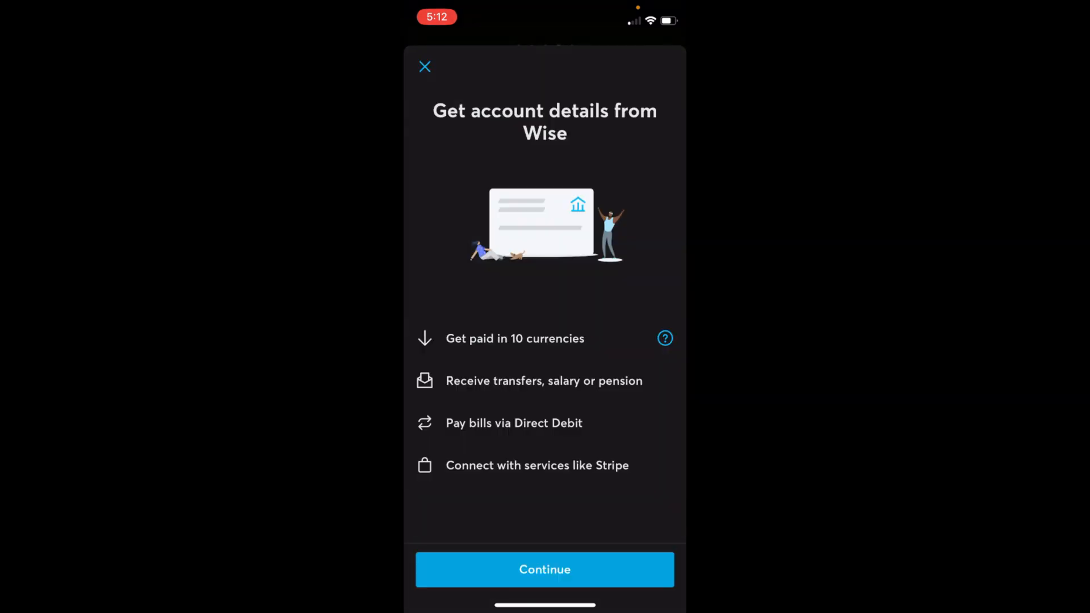
pyautogui.click(544, 569)
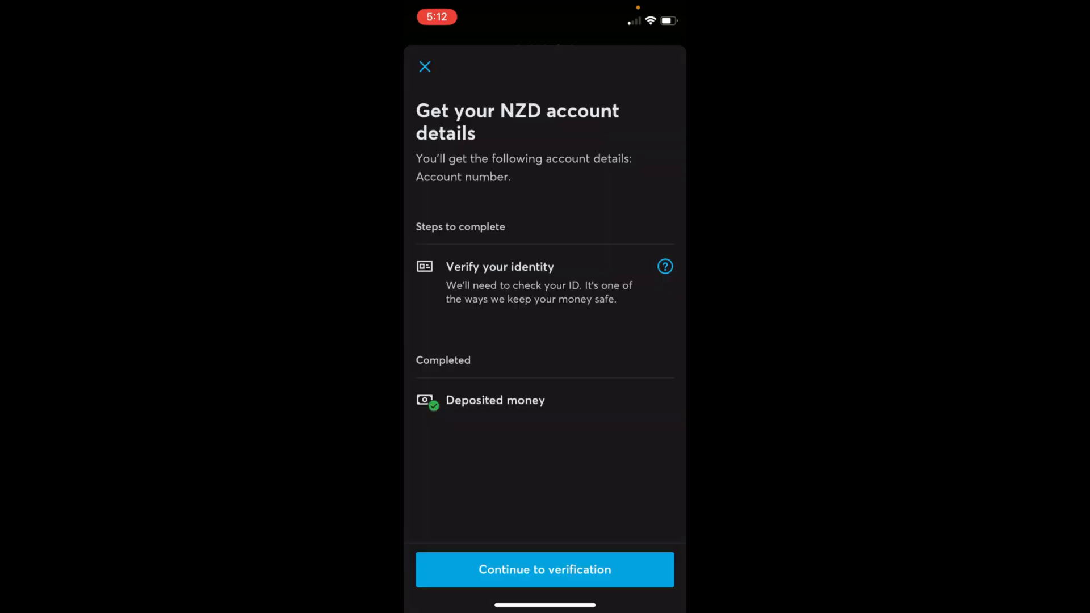
pyautogui.click(544, 569)
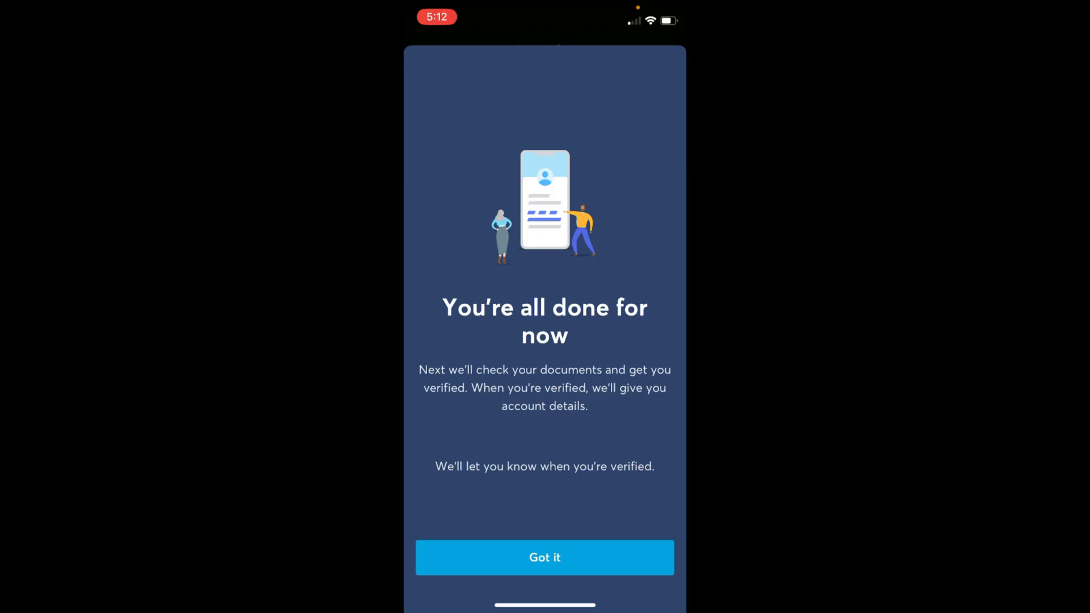
pyautogui.click(544, 558)
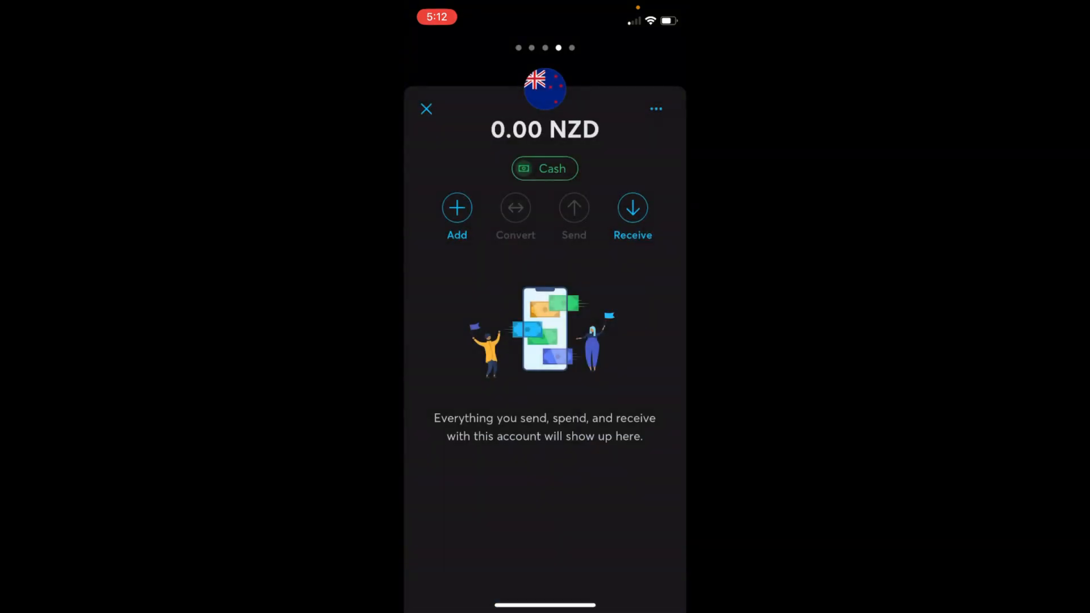
# Step: View the NZD account details, then check the Outside New Zealand tab showing none available yet
pyautogui.click(633, 207)
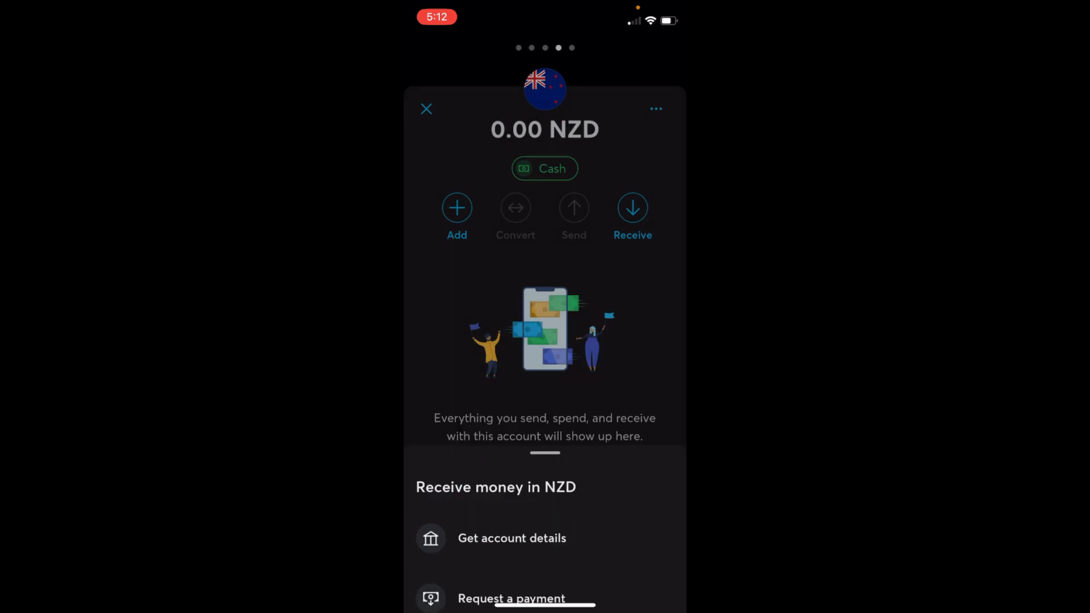
pyautogui.click(512, 537)
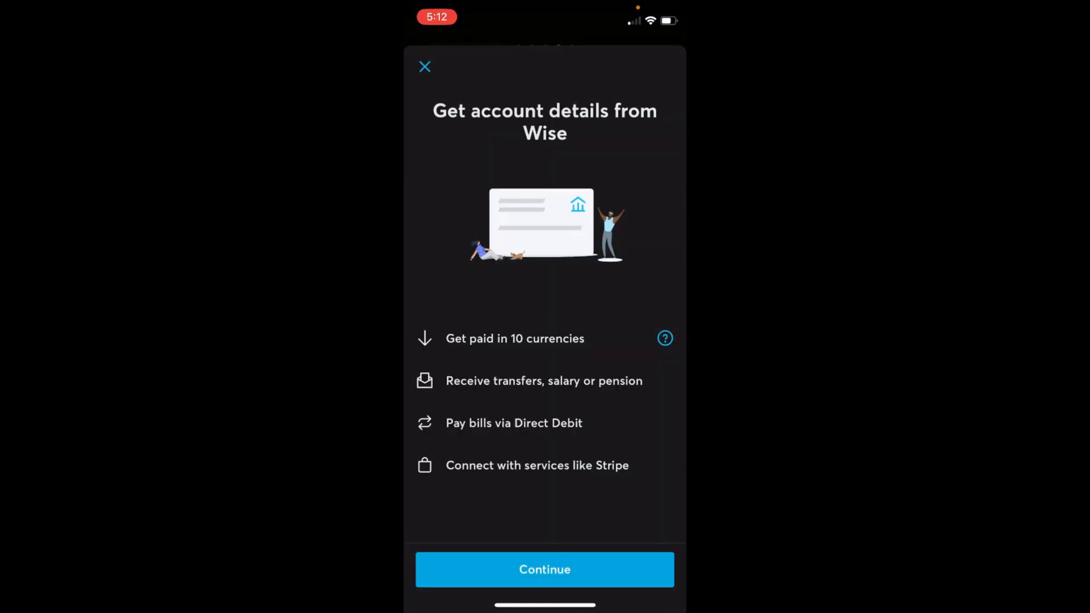
pyautogui.click(544, 569)
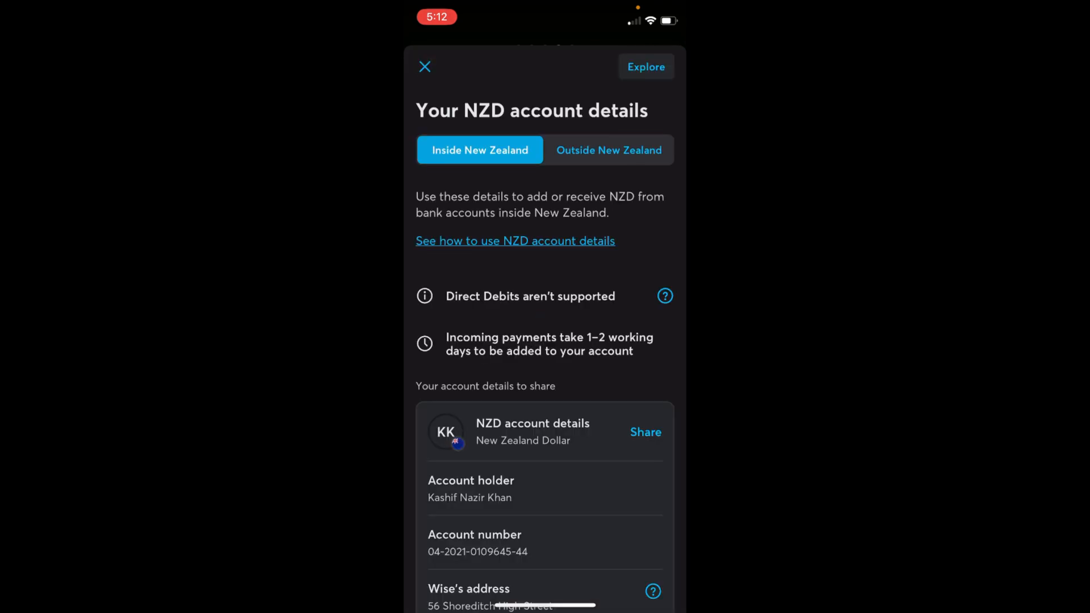
pyautogui.scroll(-3)
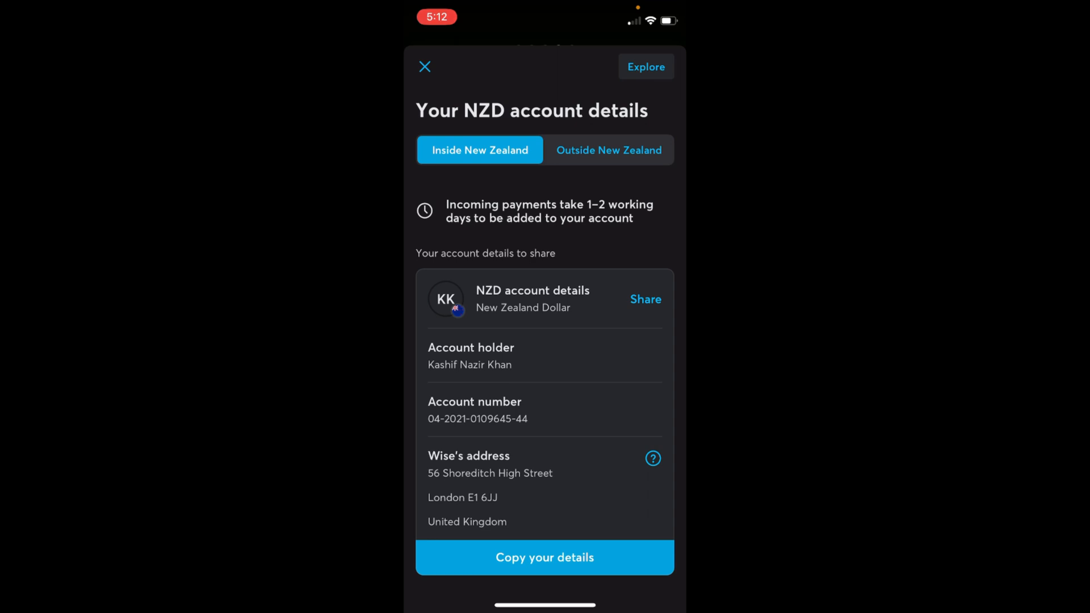
pyautogui.click(609, 150)
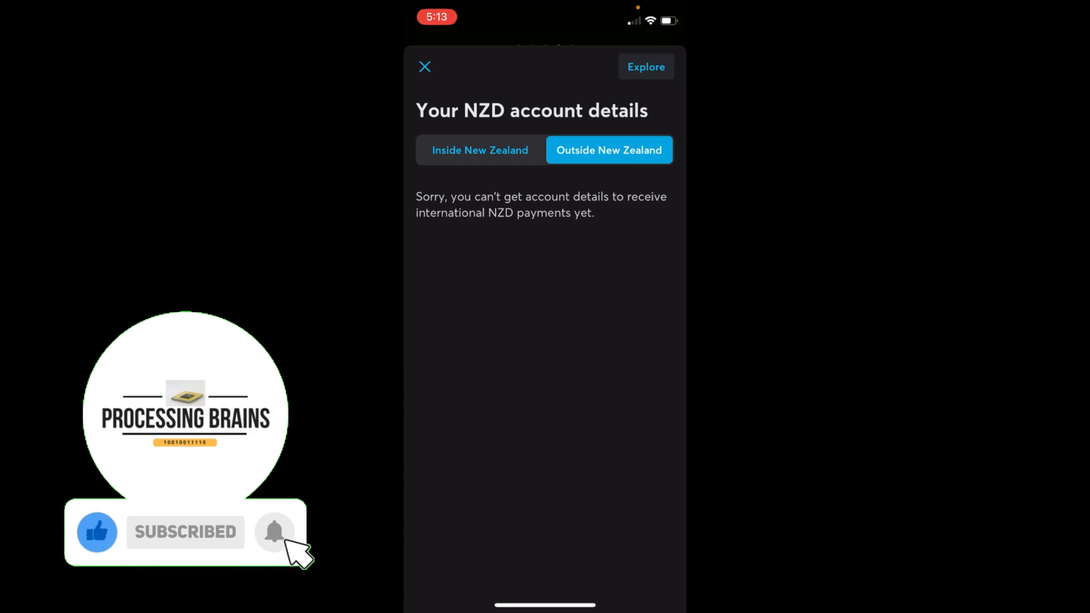
# Step: Close the details back to the Accounts home and swipe to the new 0.00 NZD card
pyautogui.click(424, 65)
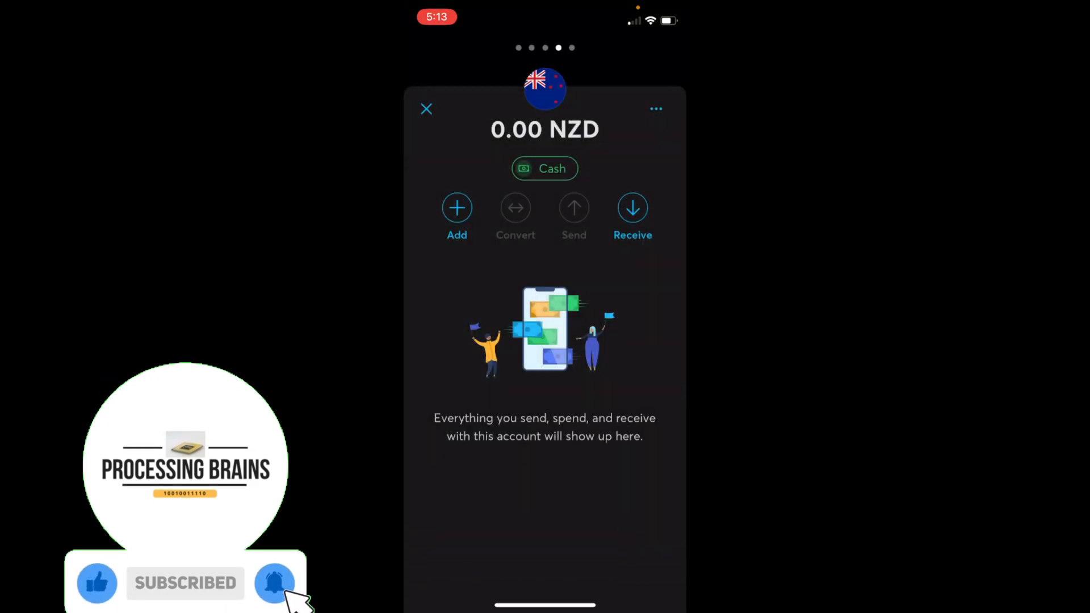
pyautogui.click(426, 109)
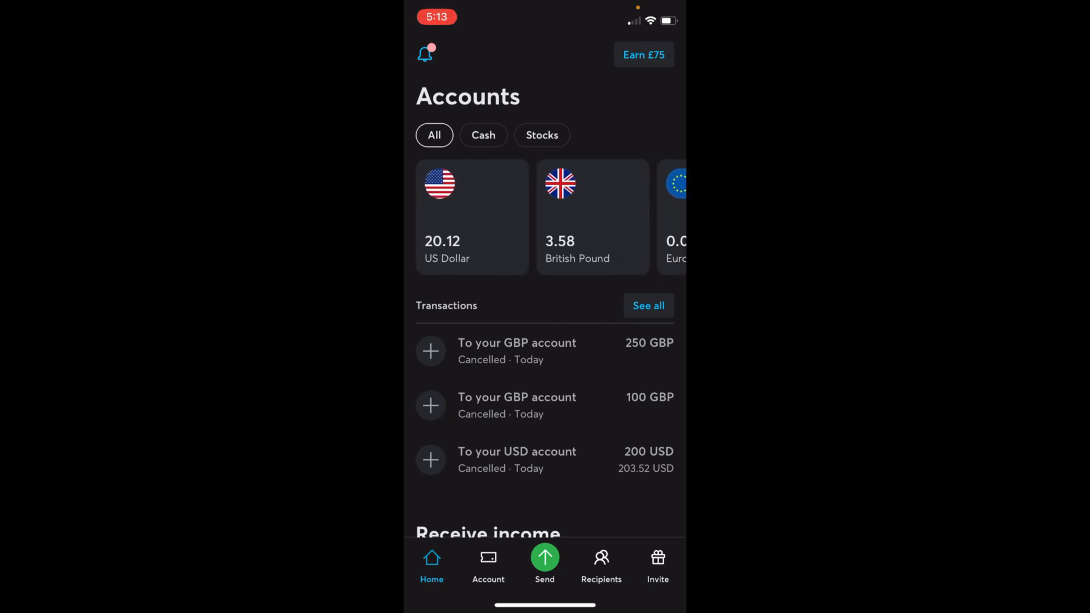
pyautogui.hscroll(-3)
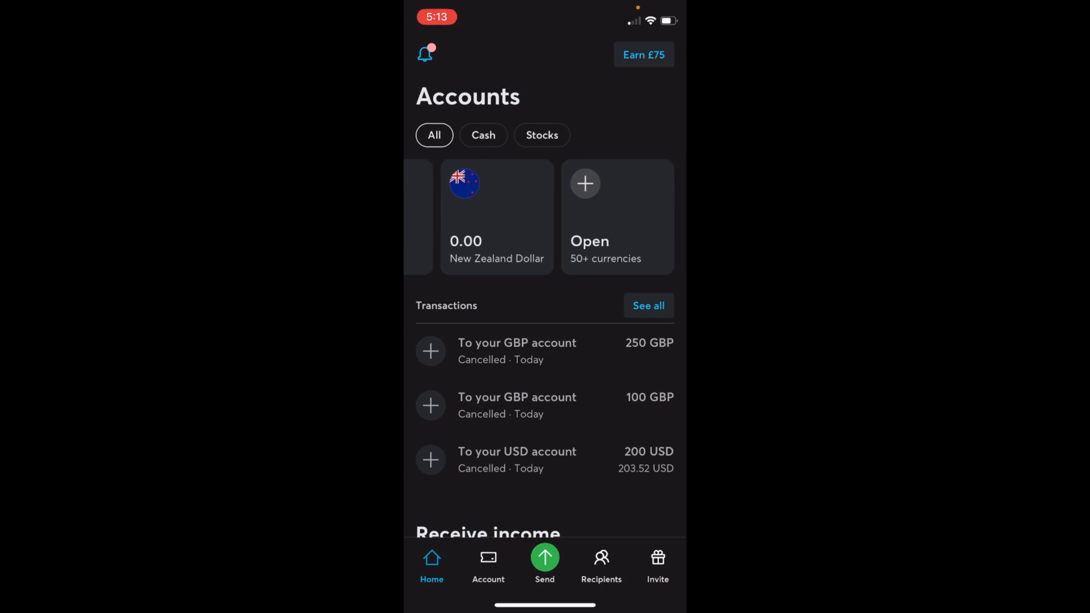